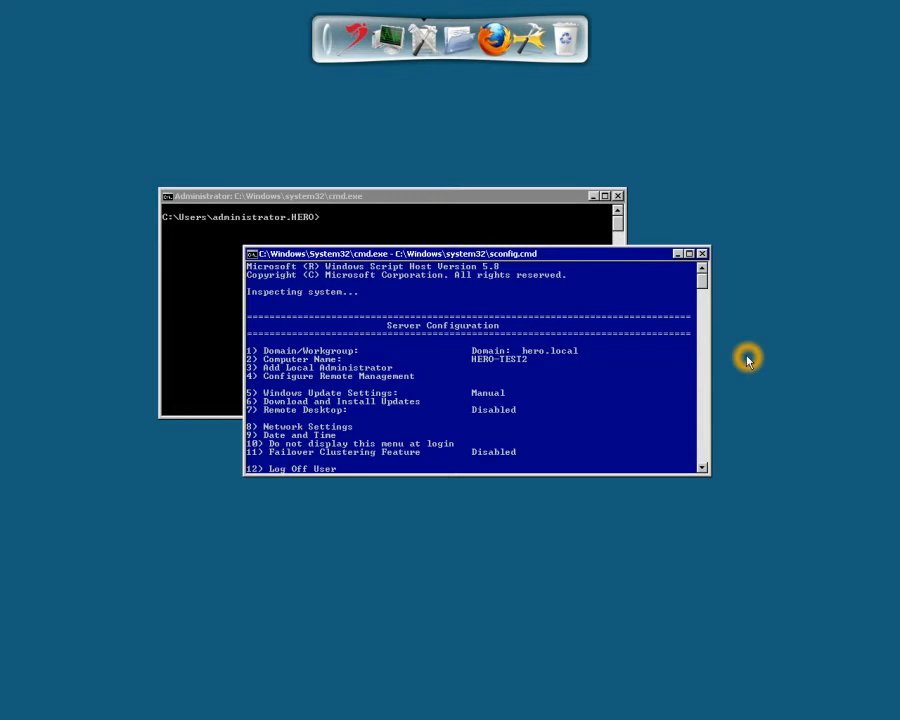
mouse_move(504, 156)
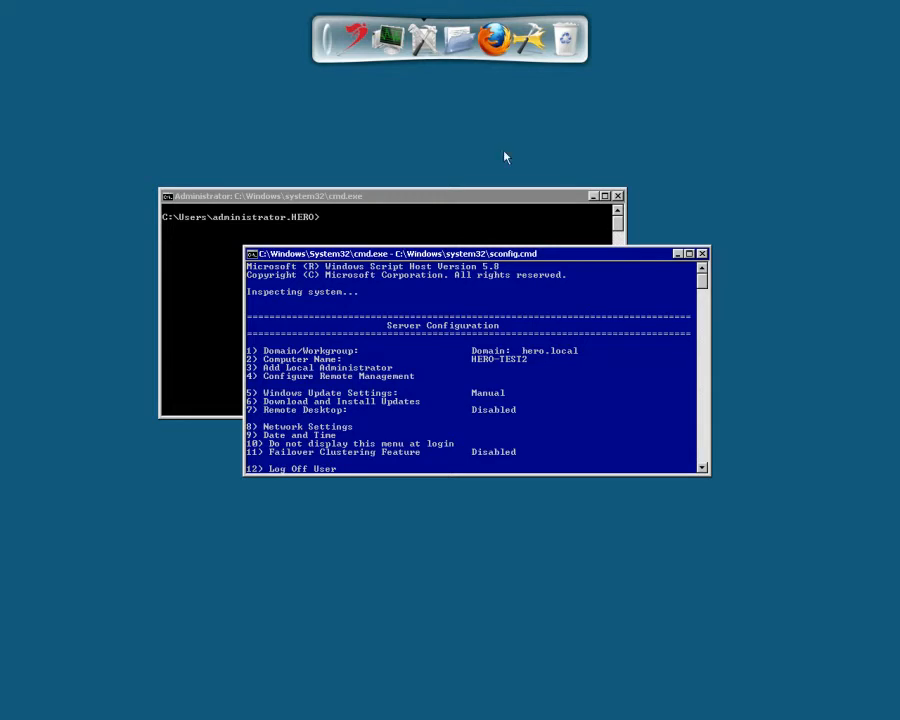
mouse_move(496, 42)
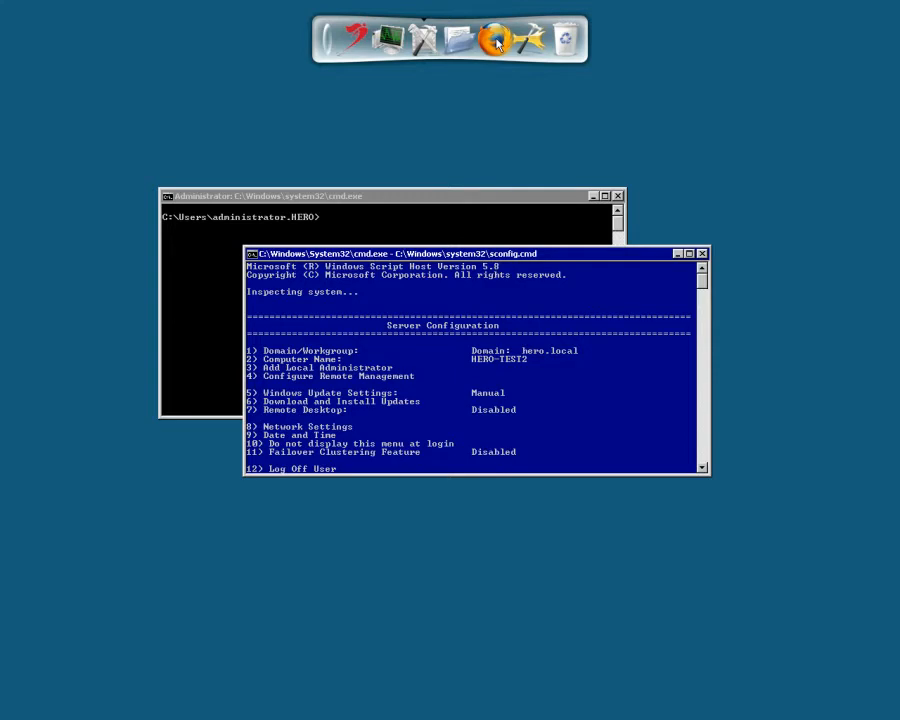
Launch Firefox from the launcher bar over the Server Core configuration console
click(494, 40)
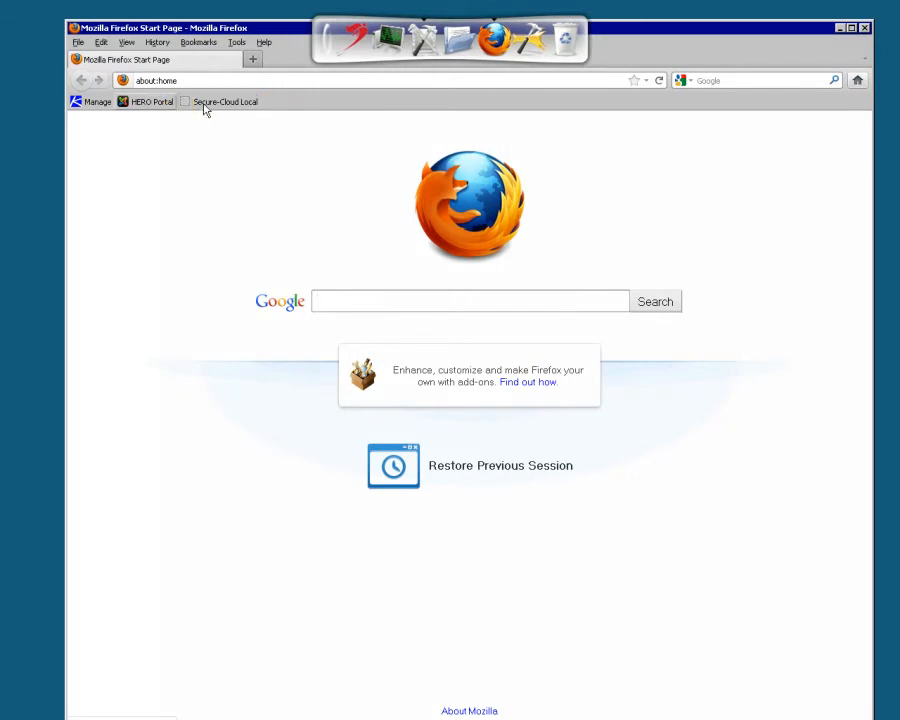
Load the Secure-Cloud Local portal from the bookmark and sign in as admin
click(222, 100)
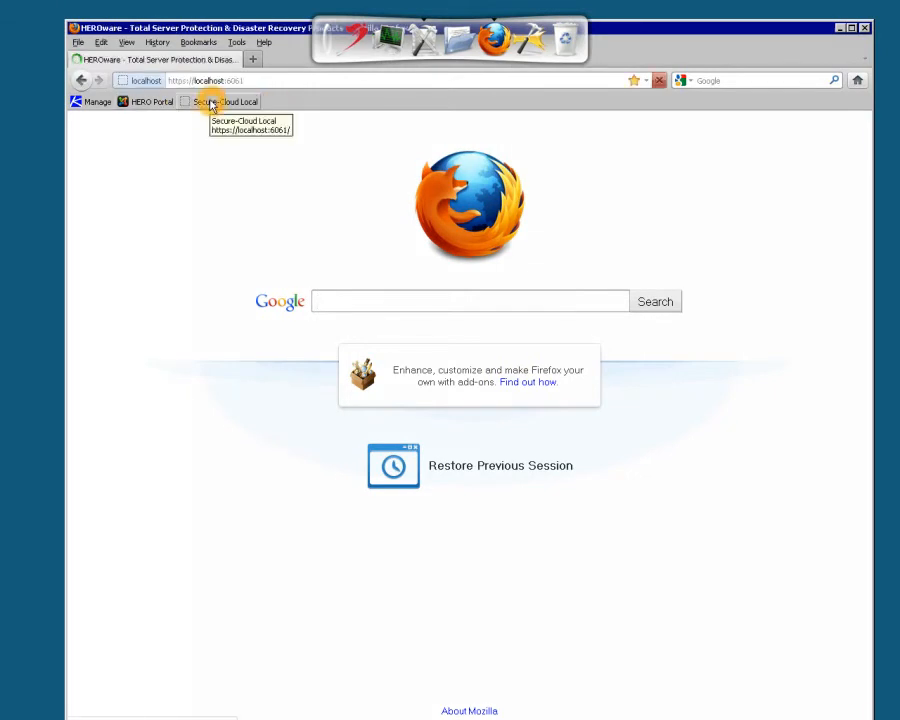
click(220, 100)
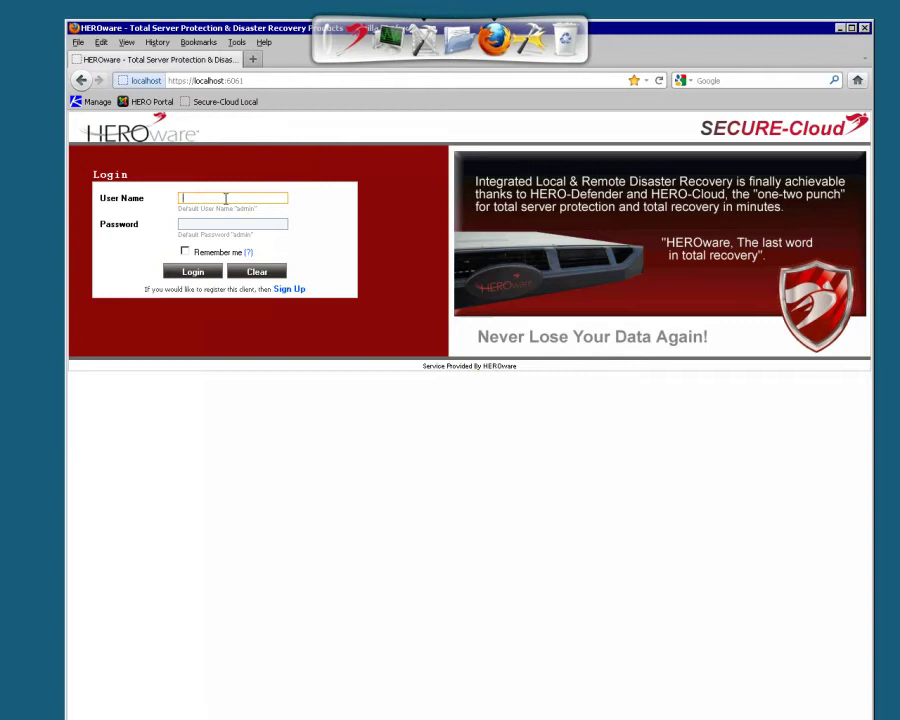
mouse_move(298, 146)
text(admin)
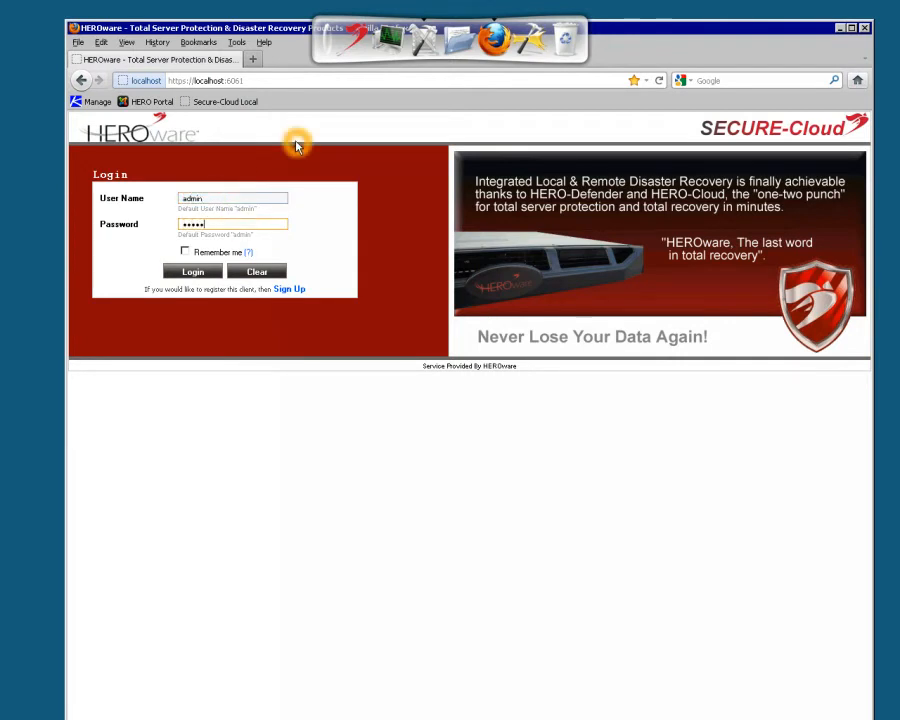
click(202, 272)
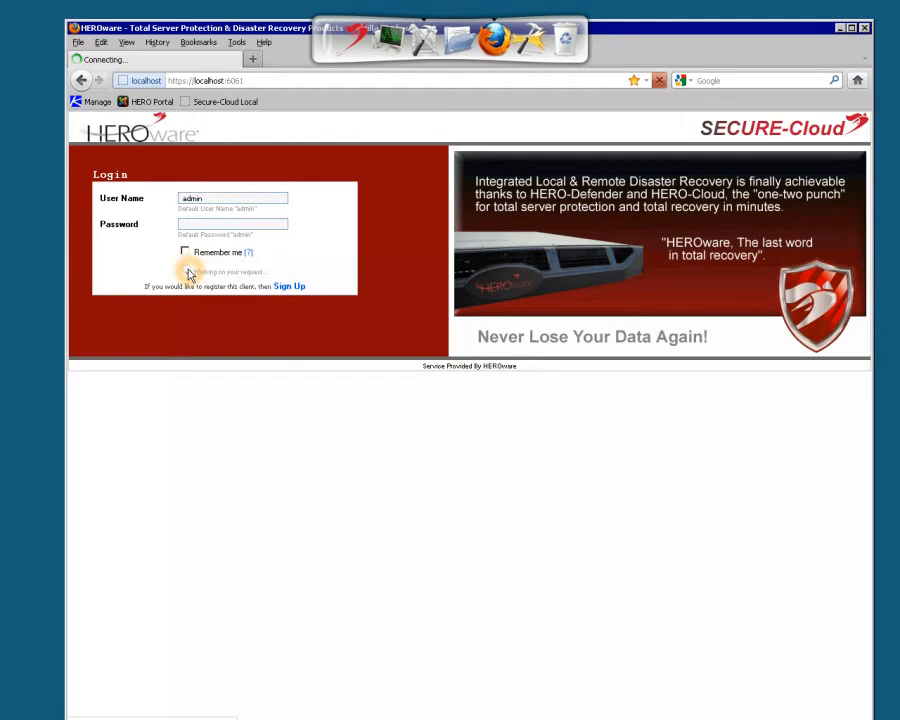
From the Backup menu, start a new Hyper-V plugin backup for the HERO-TEST2 host
click(188, 272)
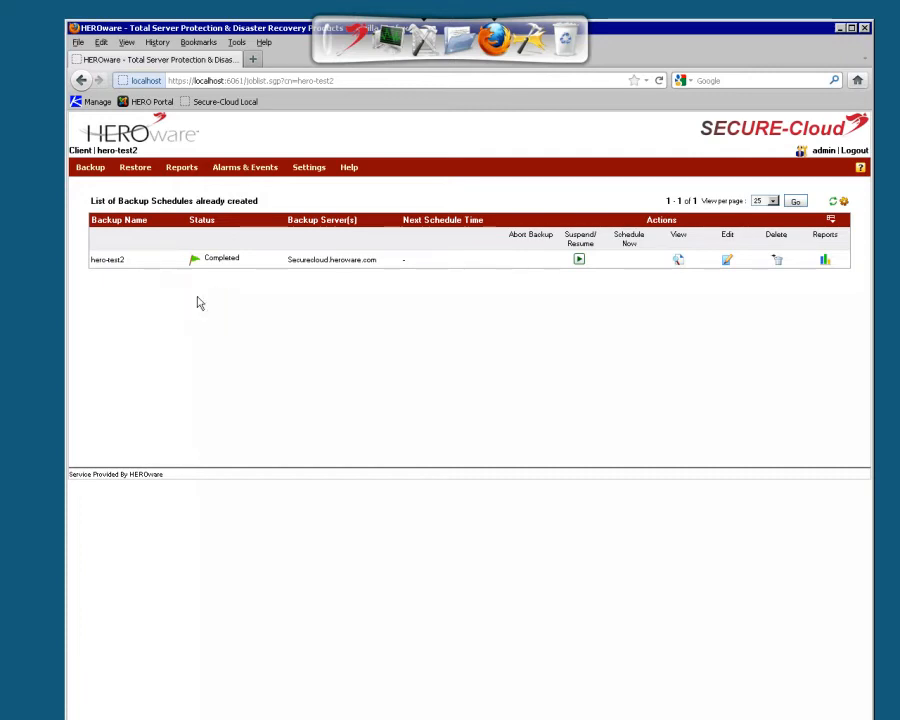
click(88, 168)
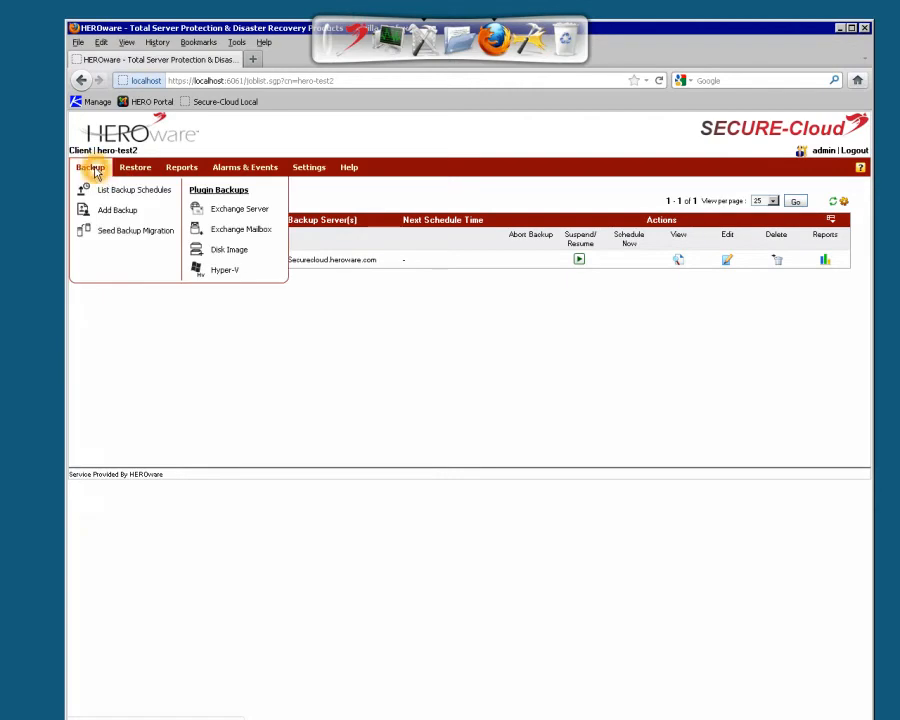
mouse_move(92, 180)
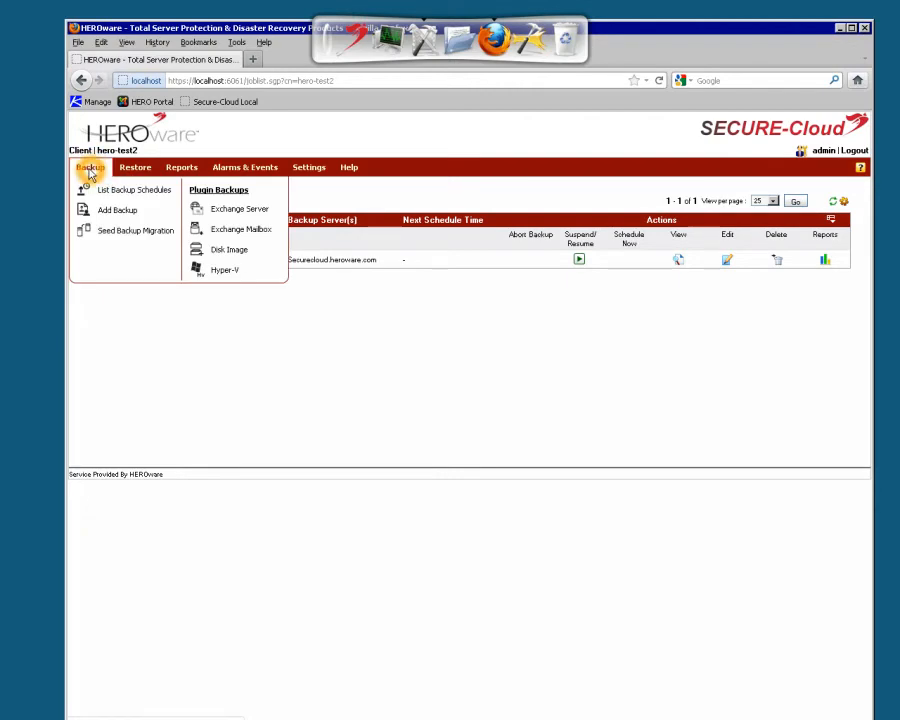
mouse_move(224, 274)
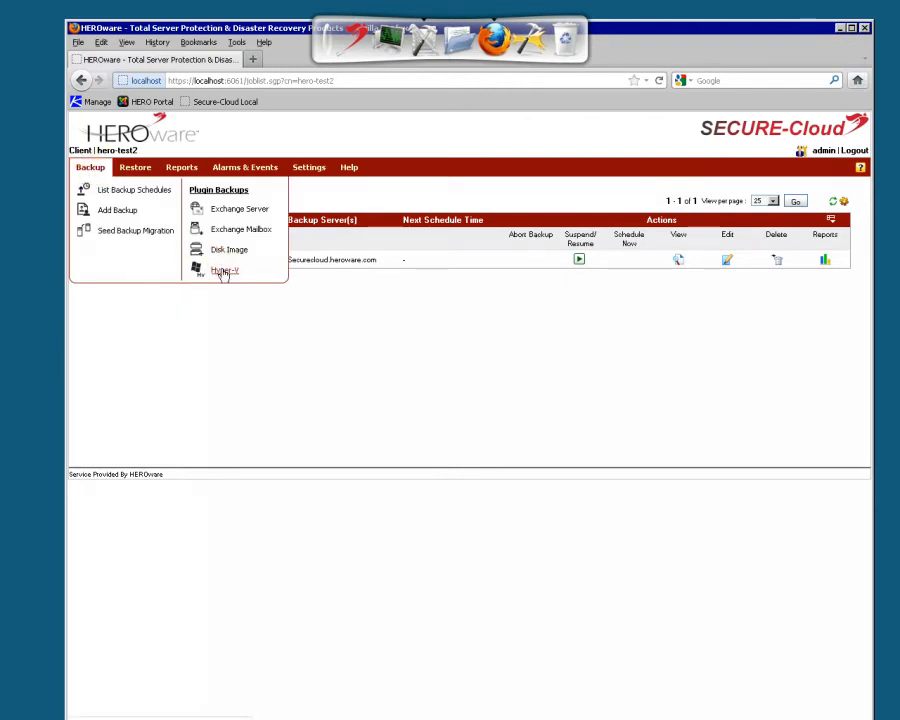
click(224, 272)
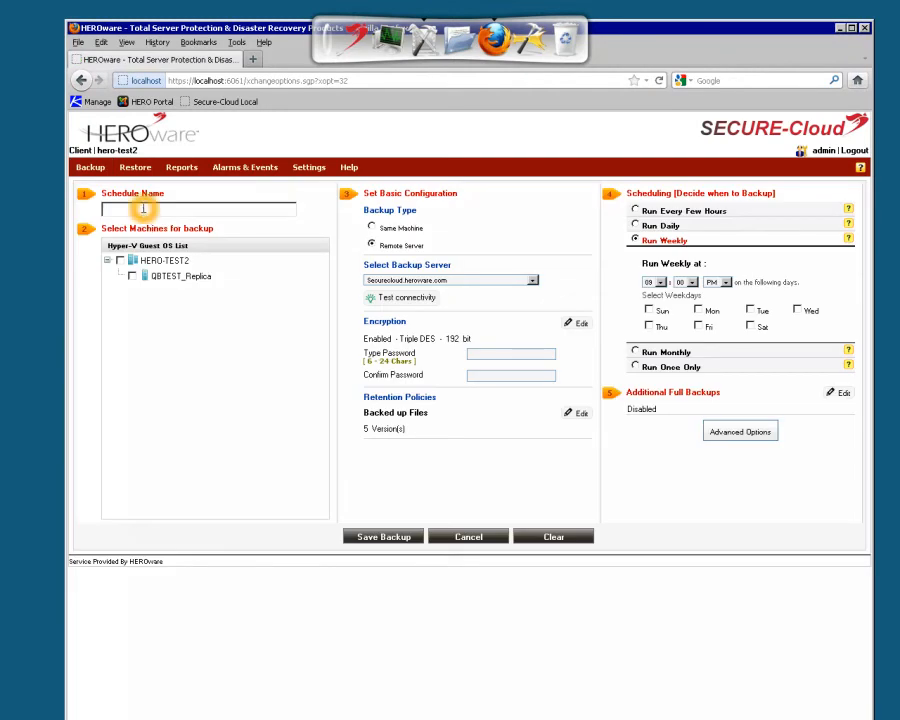
Name the schedule Defender-OD-Cloud, select GBTEST_Replica, and choose Local Machine backup type
text(Defender-QB-Cloud)
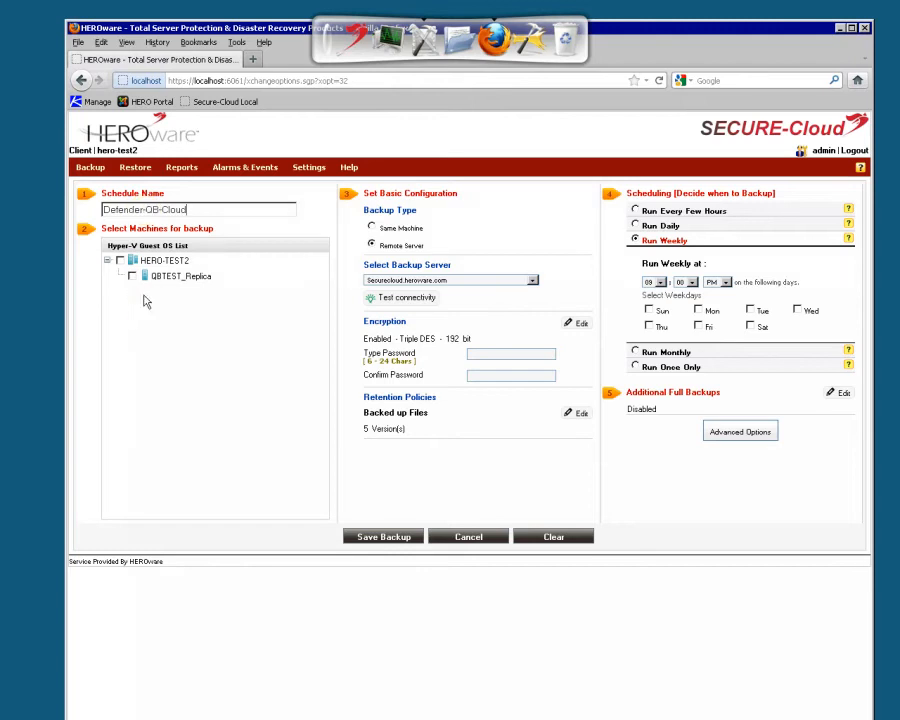
click(132, 276)
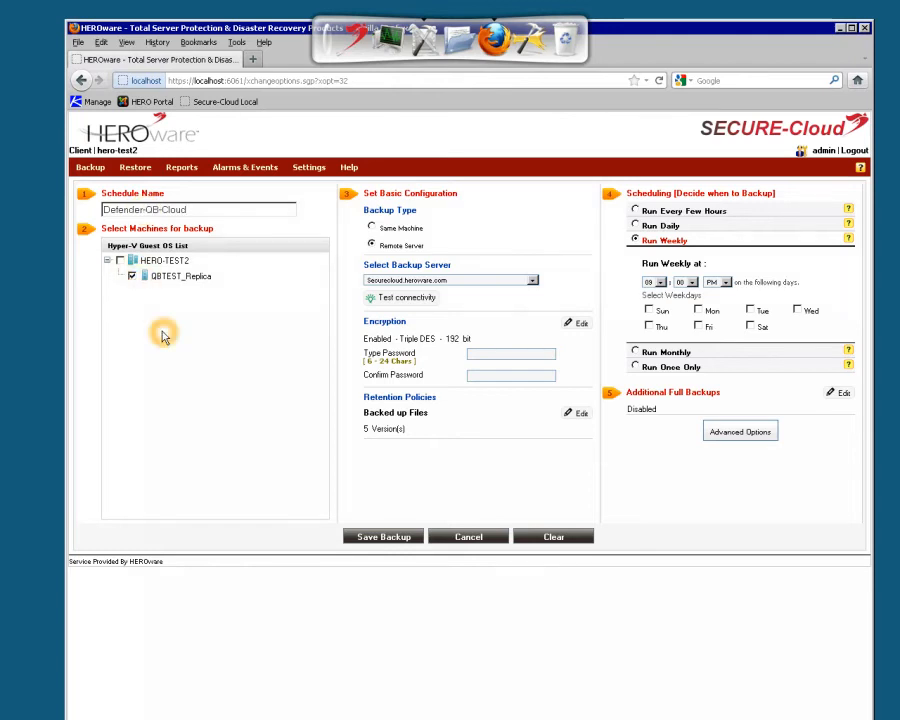
mouse_move(174, 286)
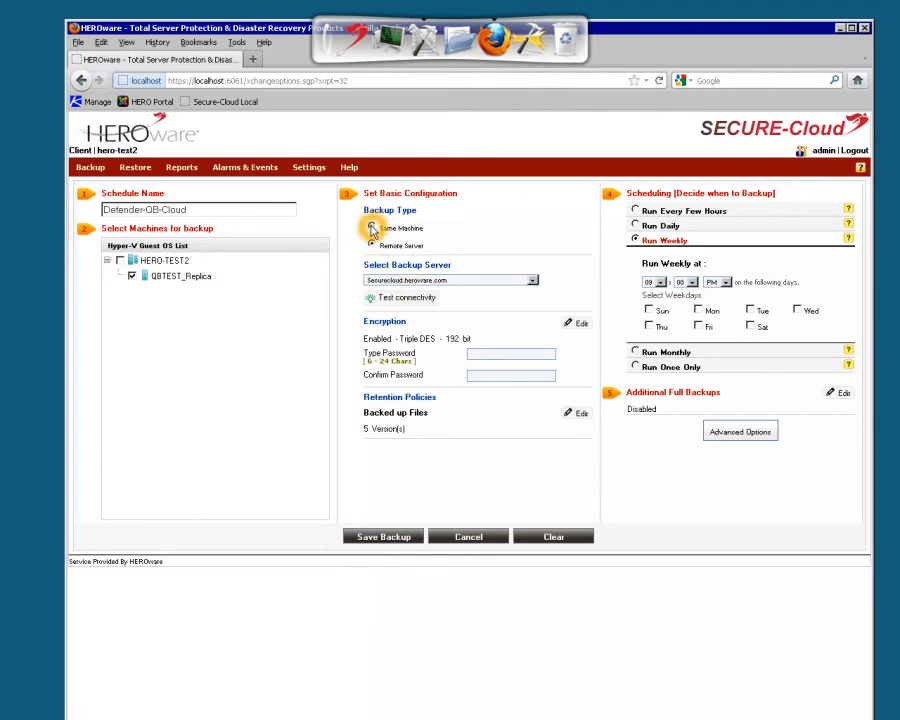
click(370, 228)
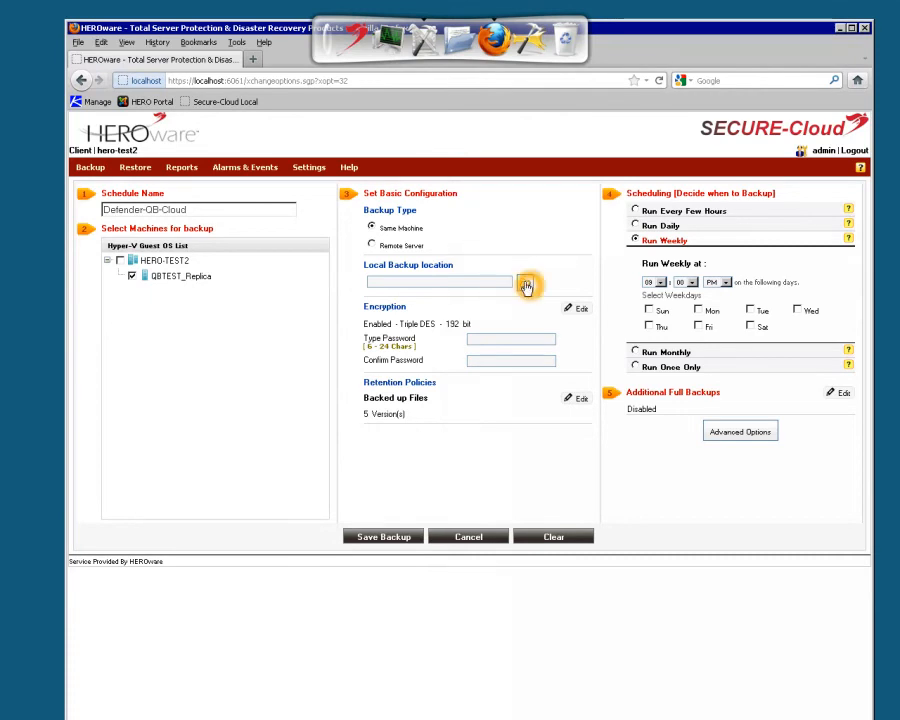
Set the local backup location to the E:/ drive via the folder picker
click(524, 284)
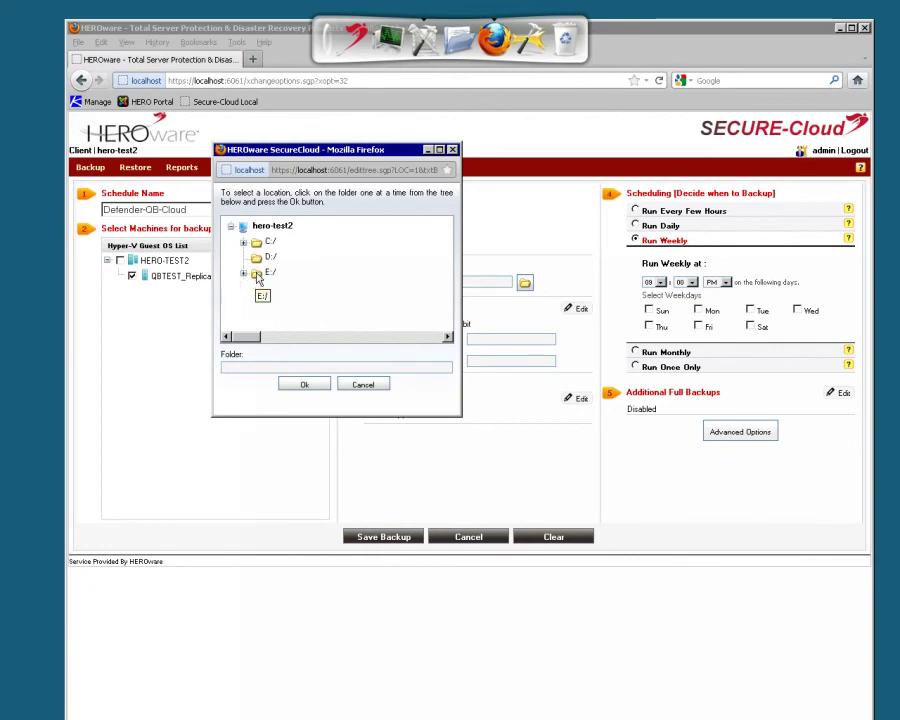
click(304, 384)
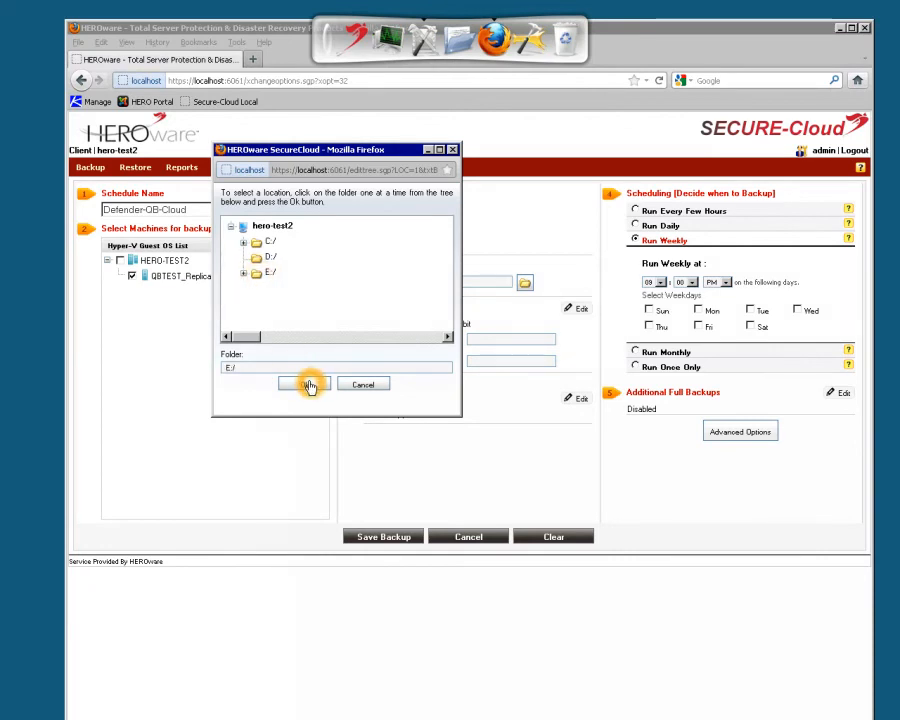
click(312, 384)
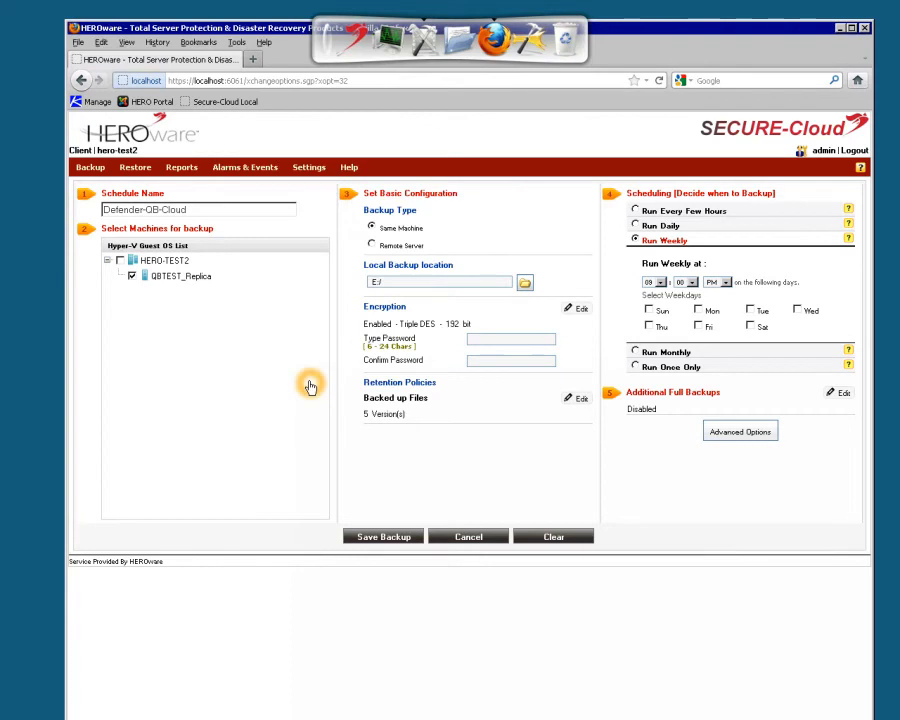
mouse_move(528, 316)
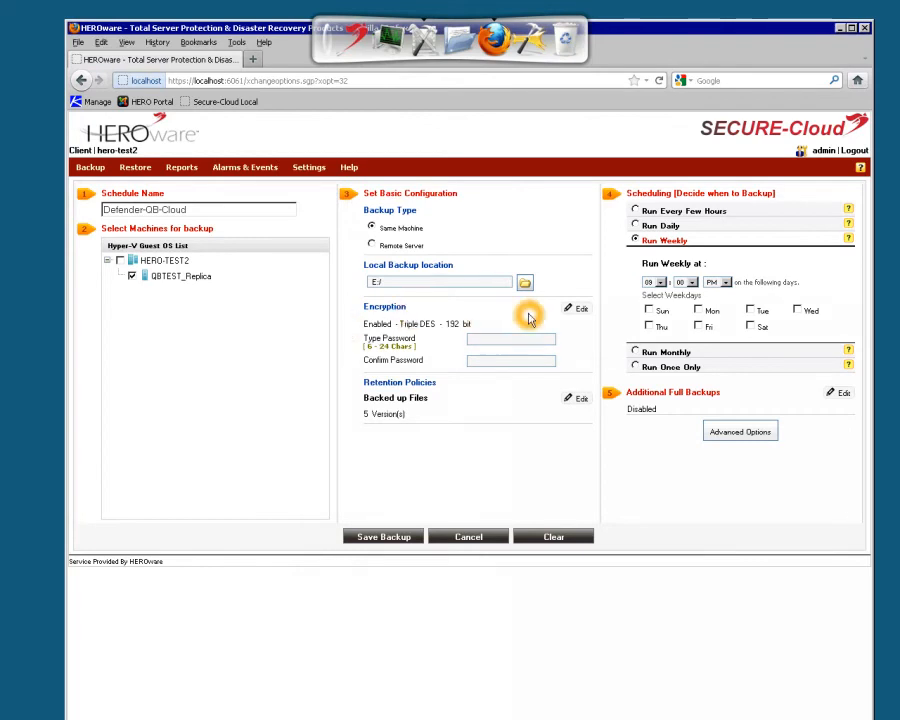
Enable password protection with Blow Fish 448-bit encryption and a confirmed password
click(576, 308)
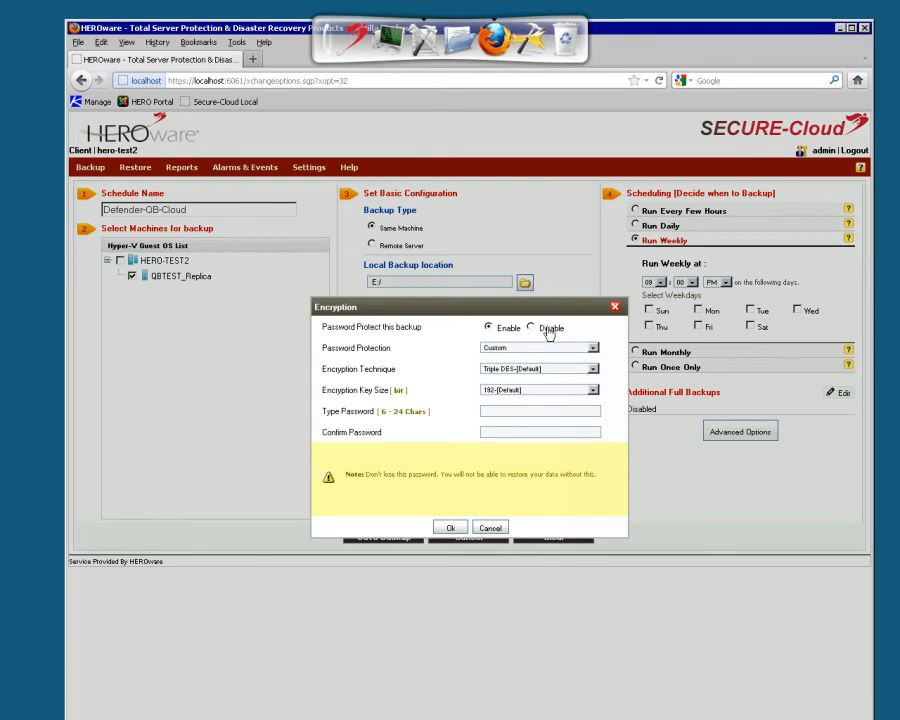
mouse_move(560, 312)
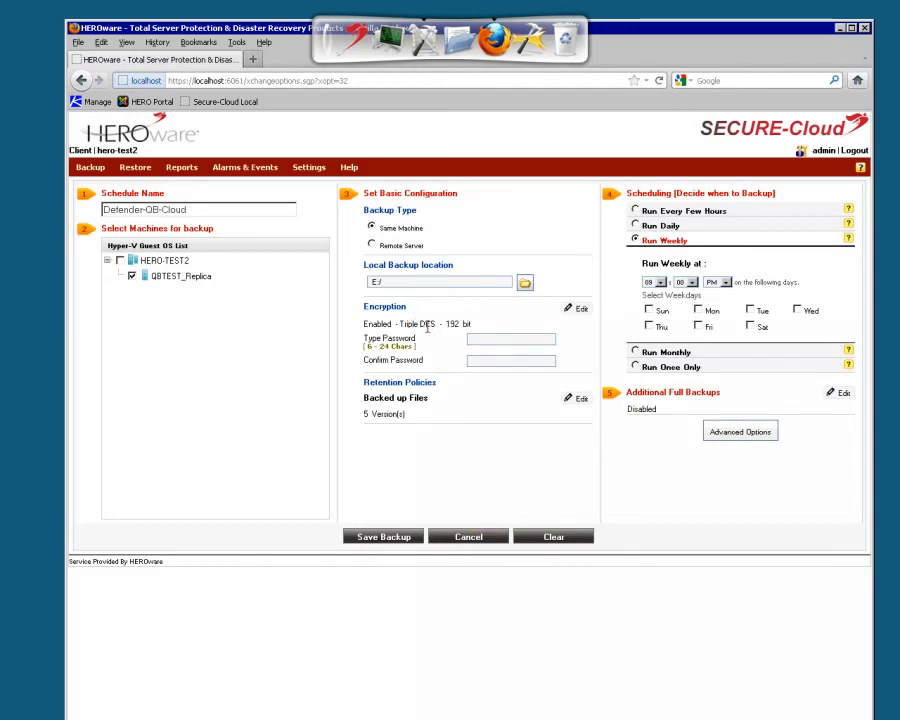
mouse_move(576, 312)
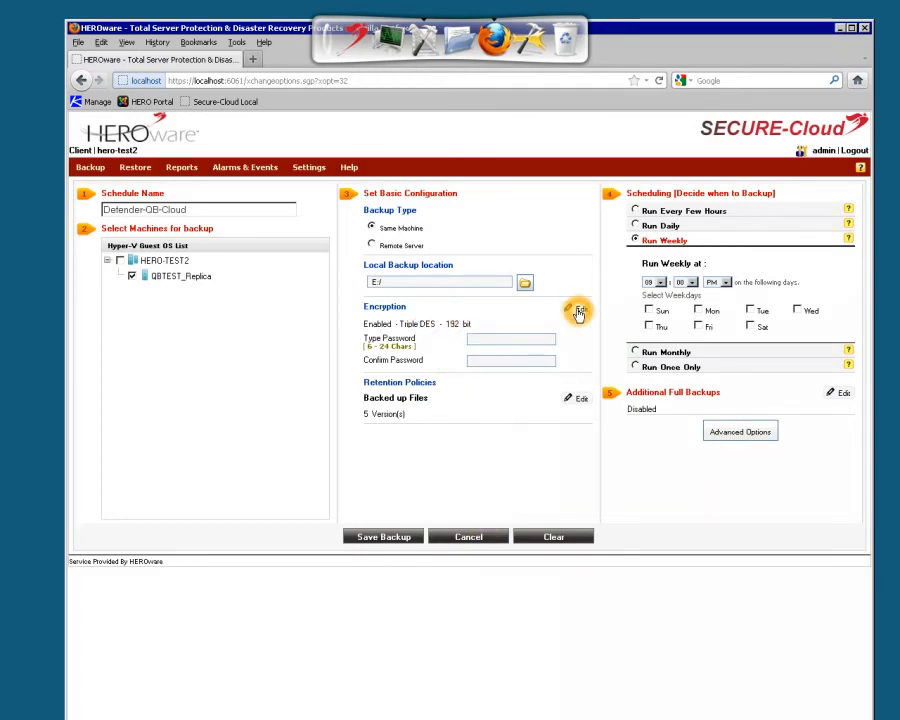
click(576, 312)
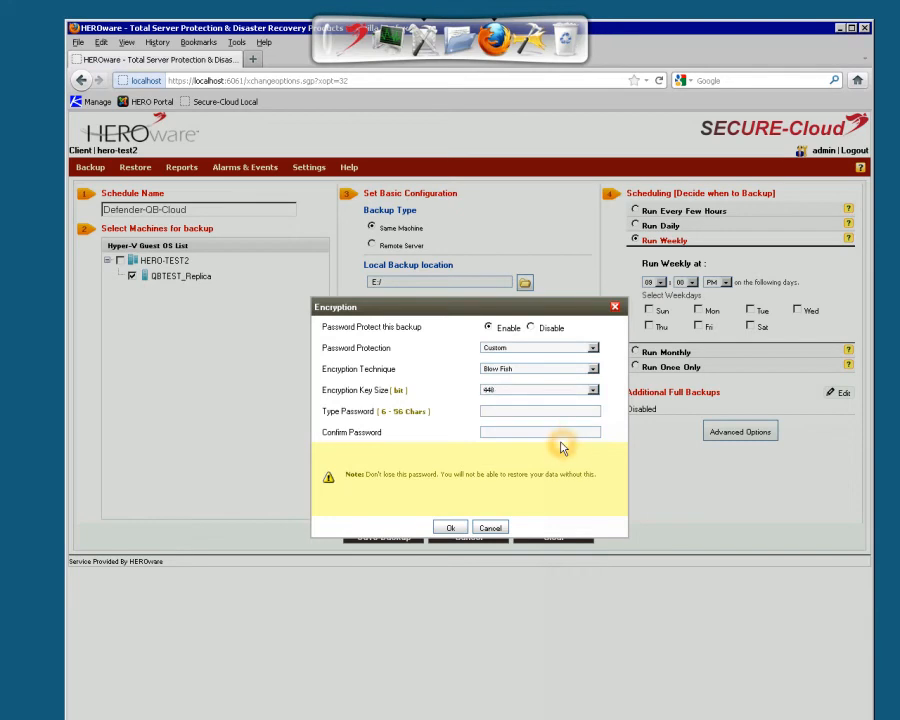
click(540, 410)
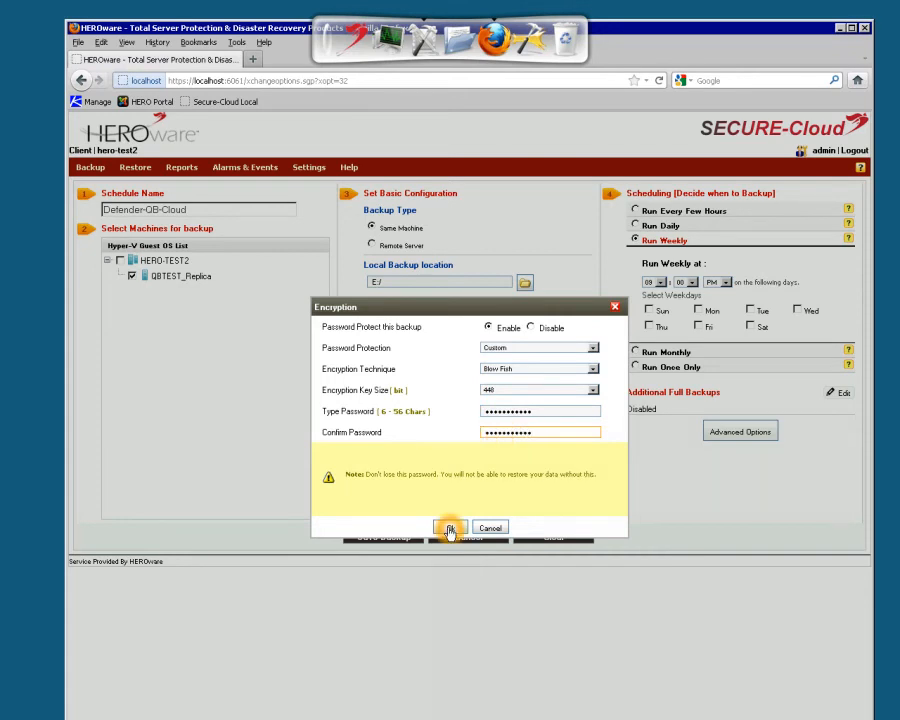
click(450, 528)
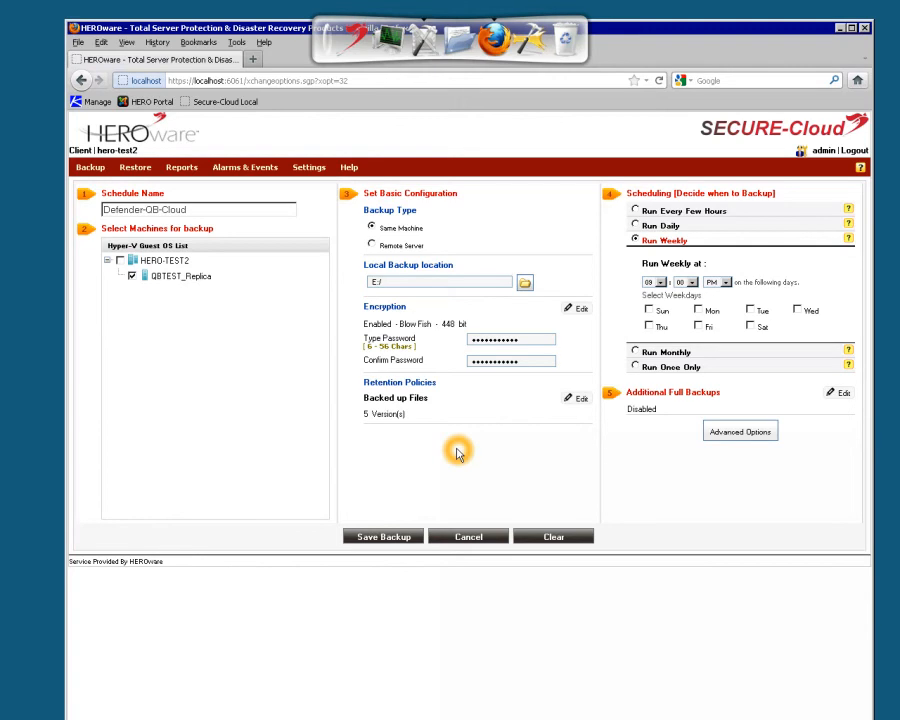
mouse_move(462, 432)
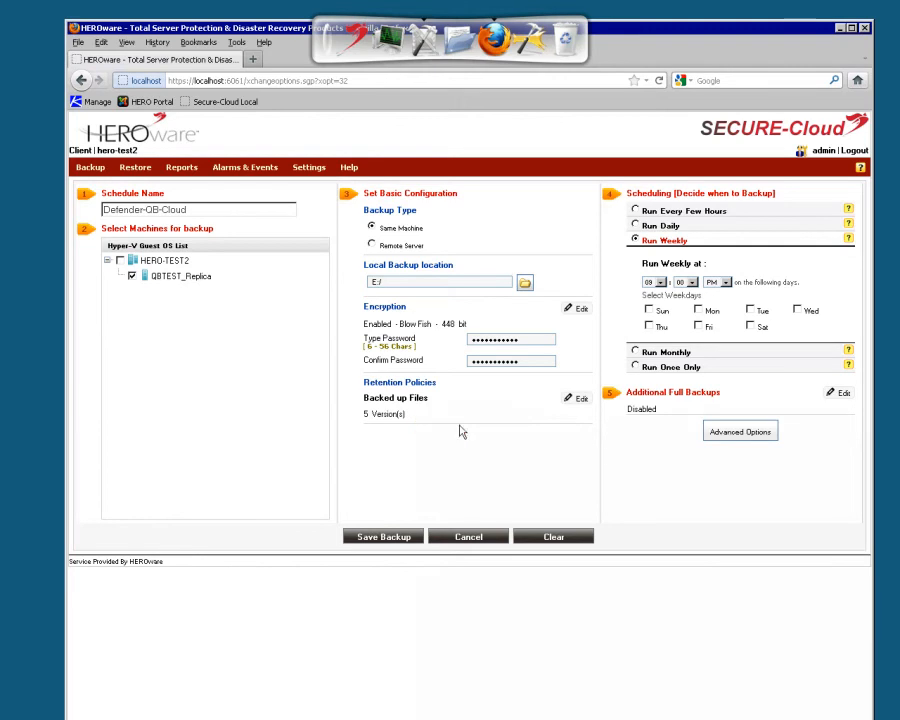
mouse_move(540, 412)
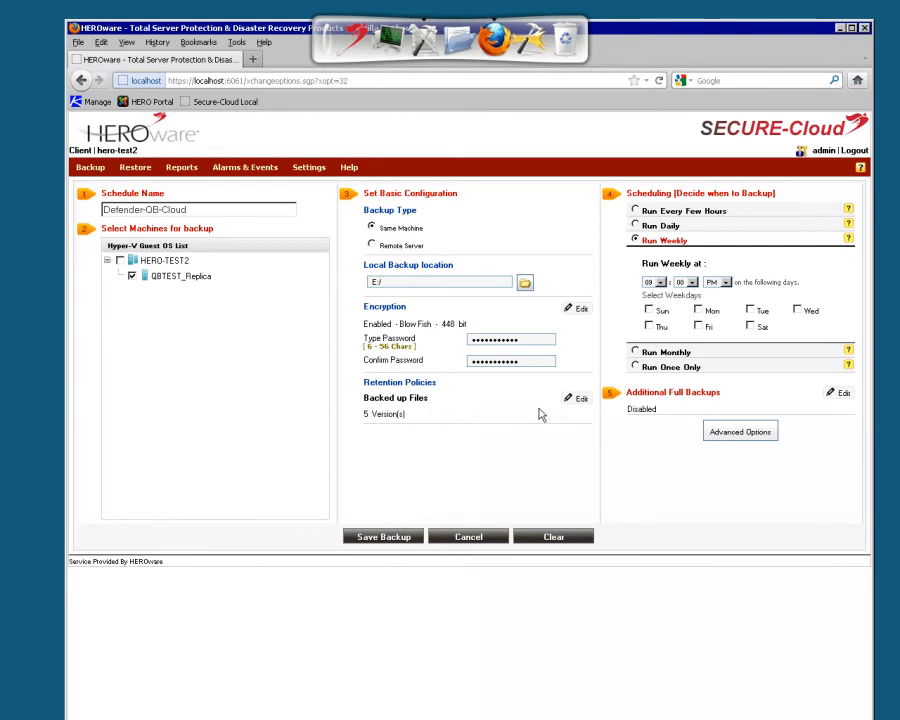
Set a time-based retention policy keeping backed-up data for 07 years
click(588, 396)
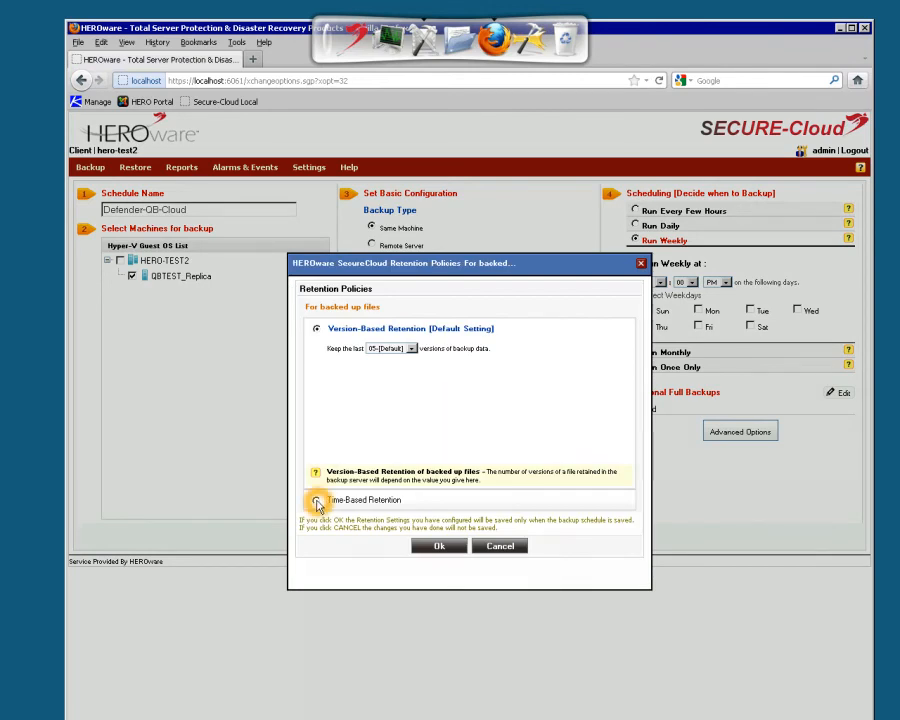
click(316, 500)
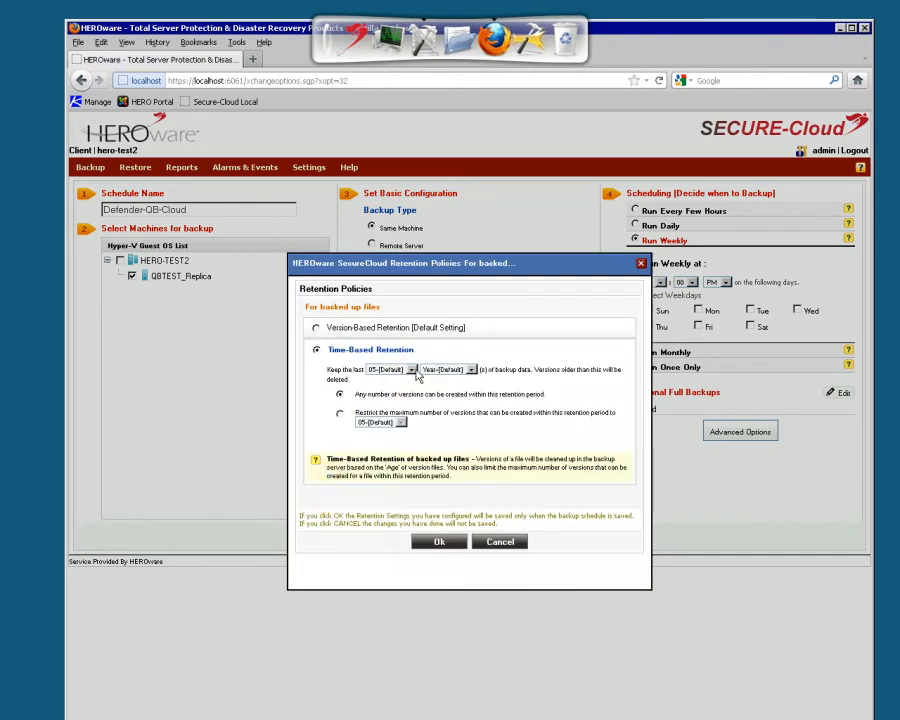
click(412, 368)
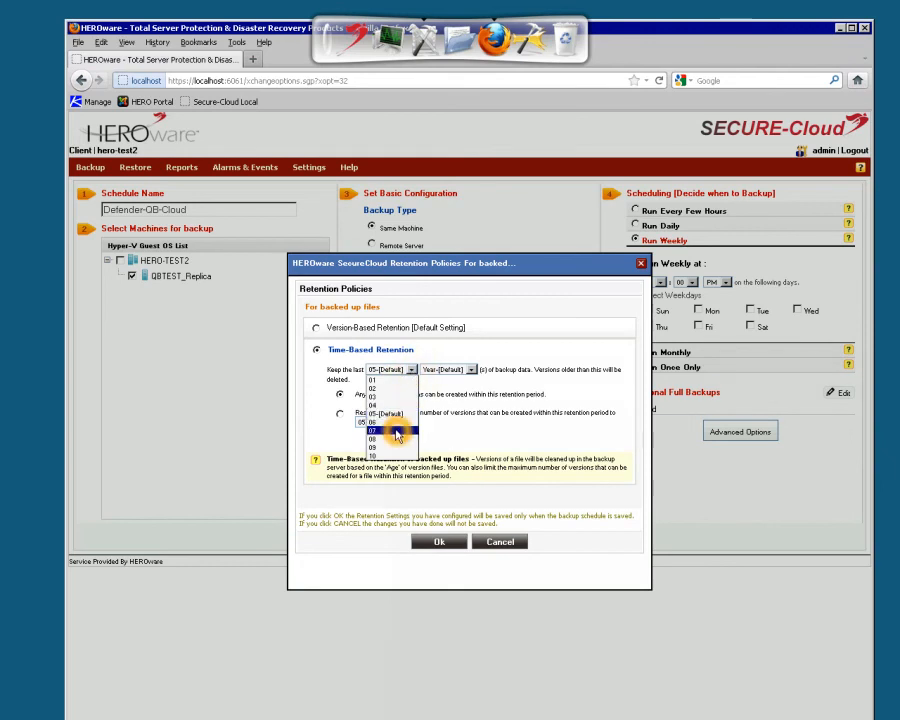
click(372, 430)
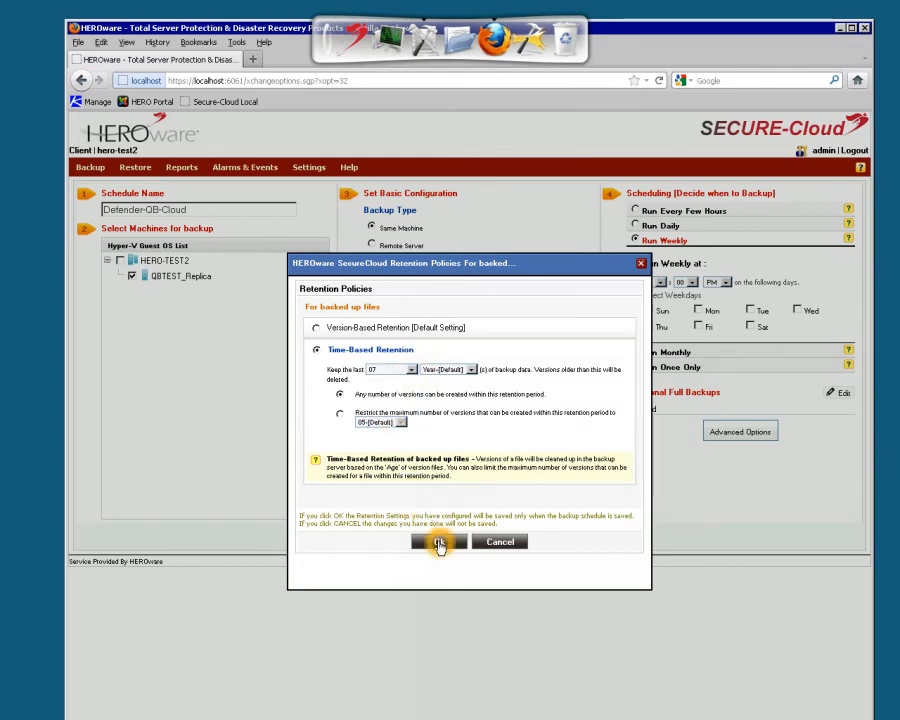
click(440, 540)
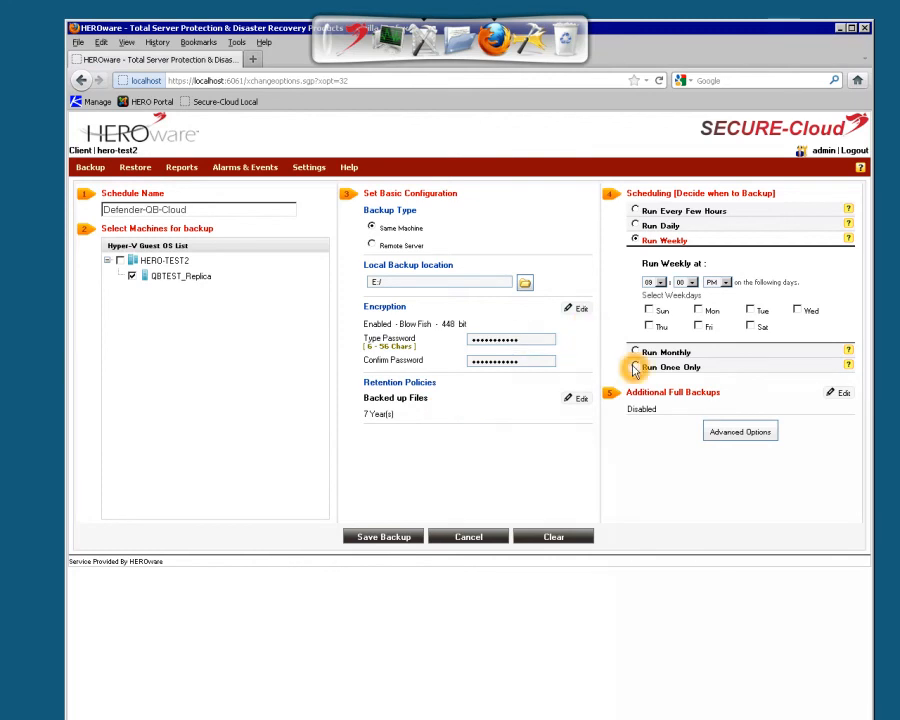
Set the schedule to Run Once Only on Tue 24 Jan 2012 at 16:12
click(634, 368)
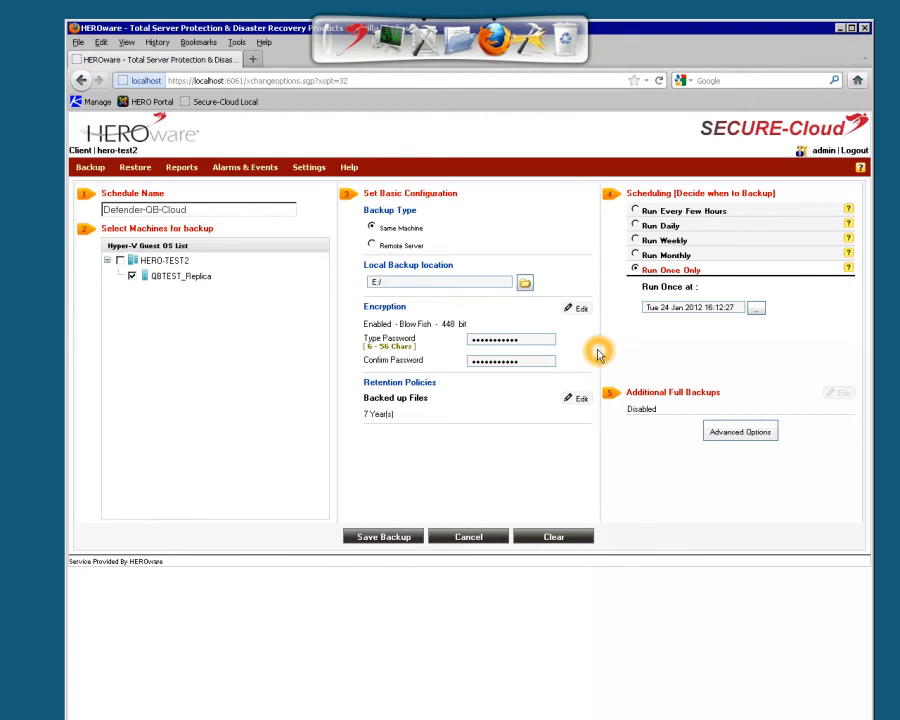
mouse_move(394, 514)
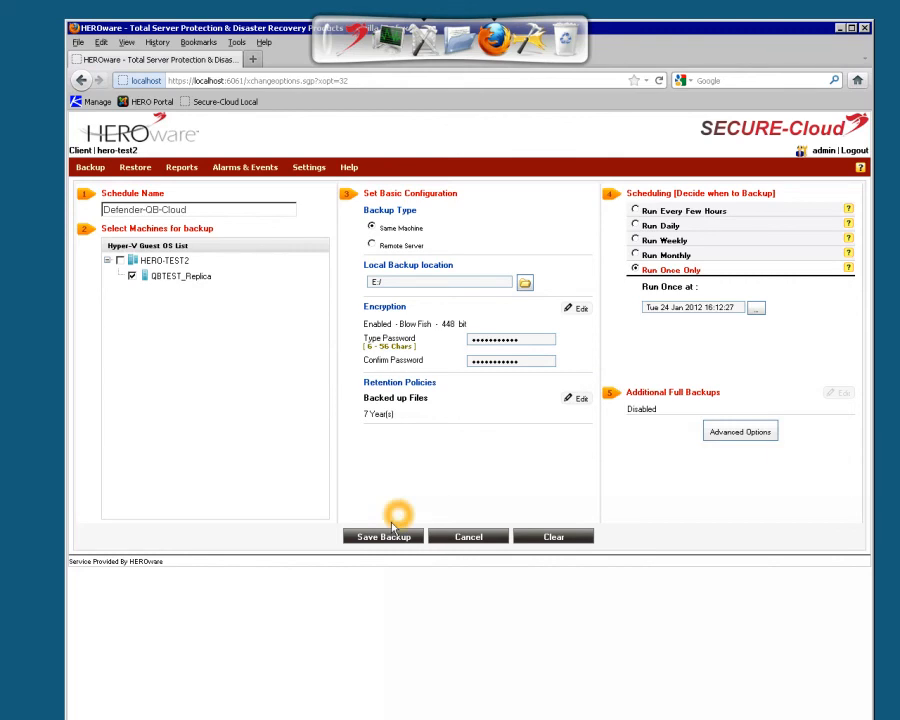
Save the backup, bringing up the local-backup time-based retention notice
click(382, 536)
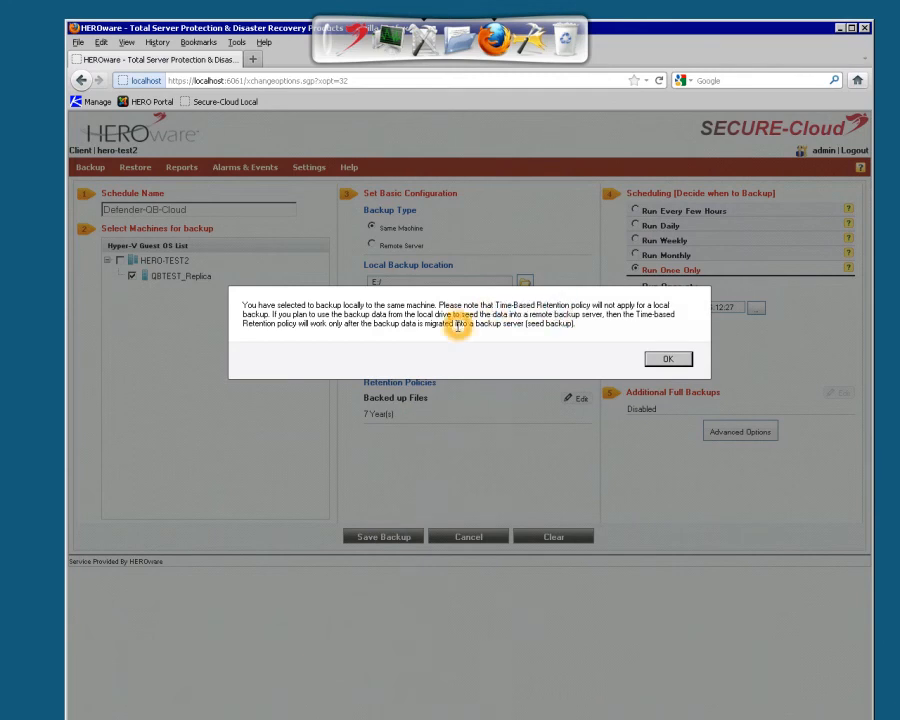
mouse_move(456, 352)
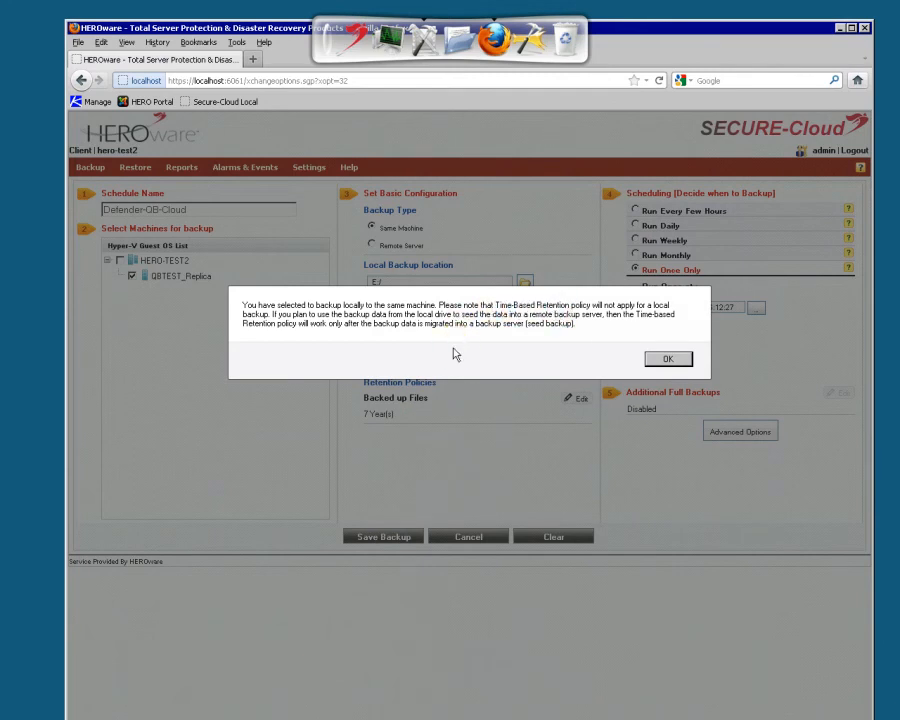
mouse_move(470, 350)
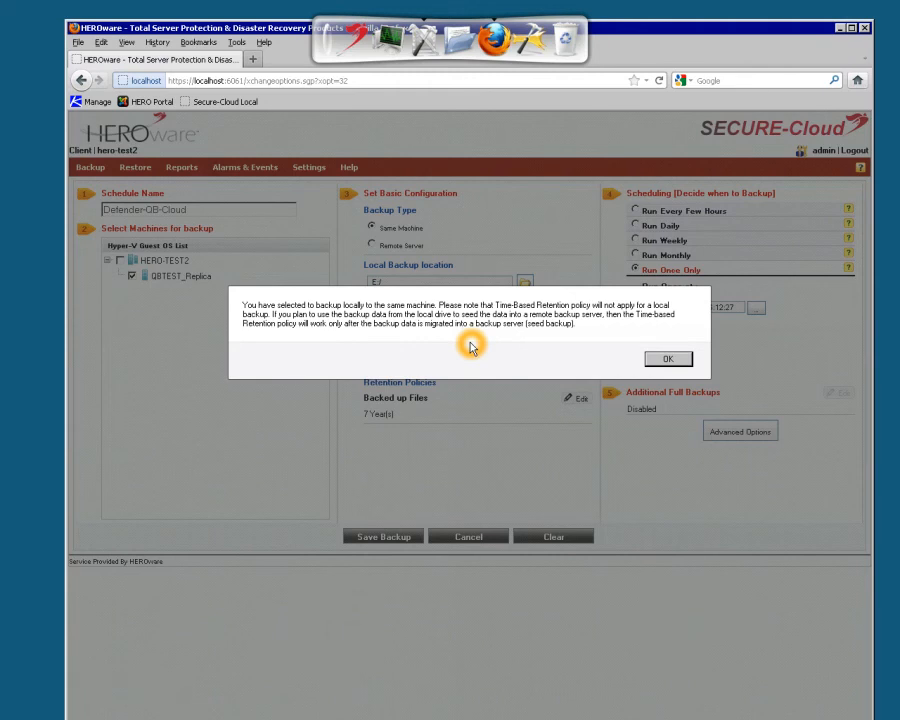
mouse_move(636, 364)
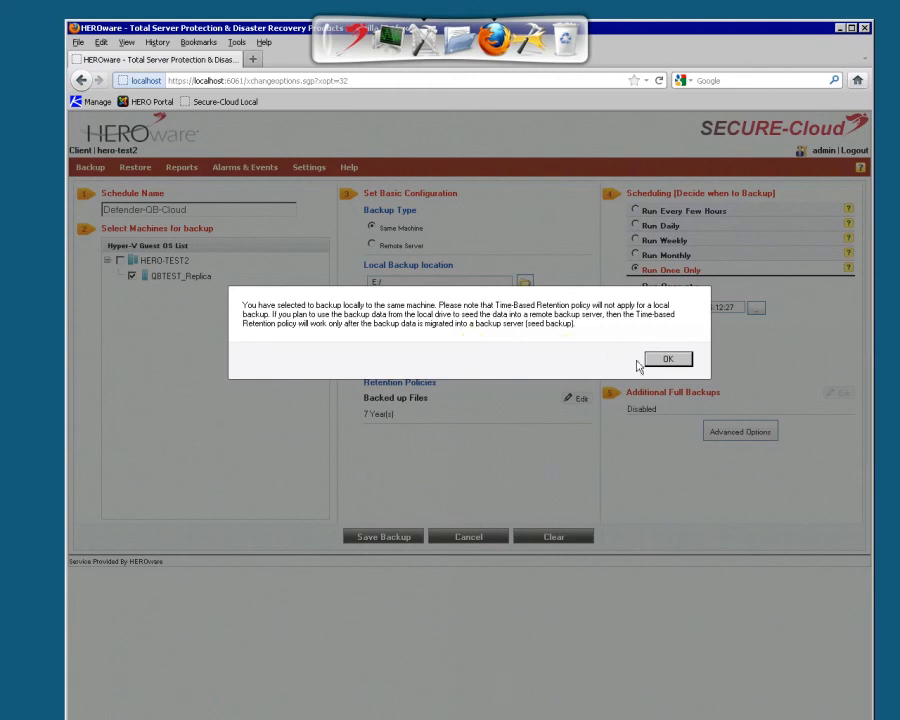
Acknowledge the retention notice and lost-password warning to submit the backup schedule
click(668, 358)
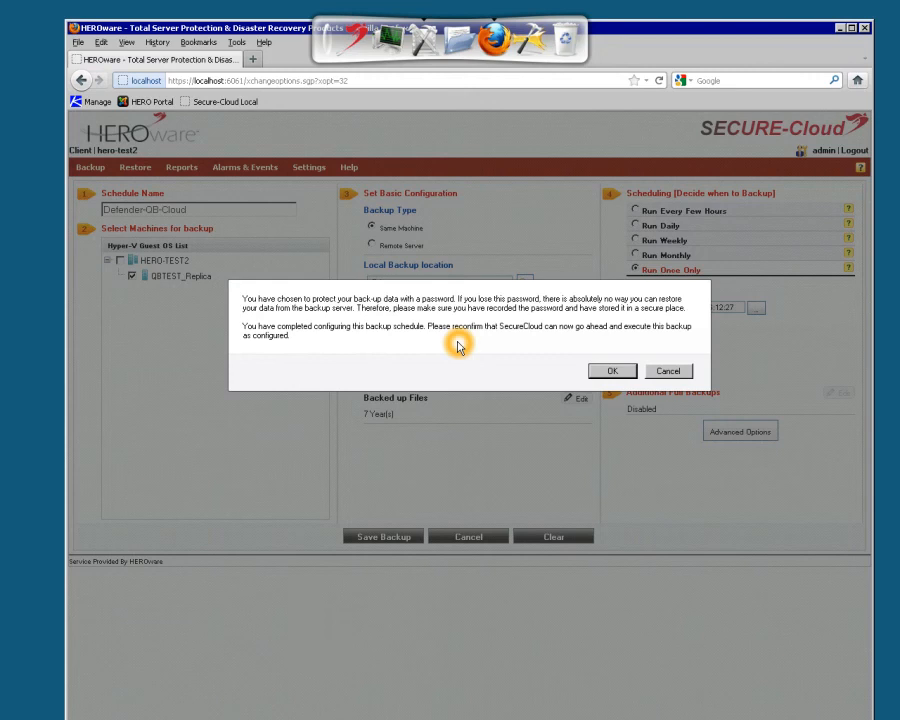
mouse_move(456, 356)
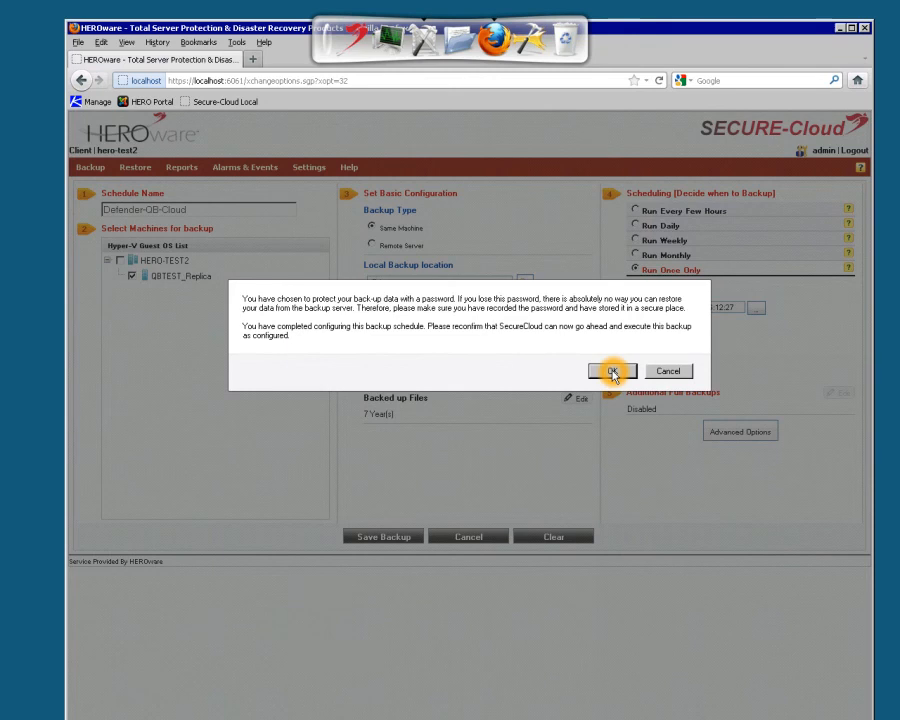
click(616, 370)
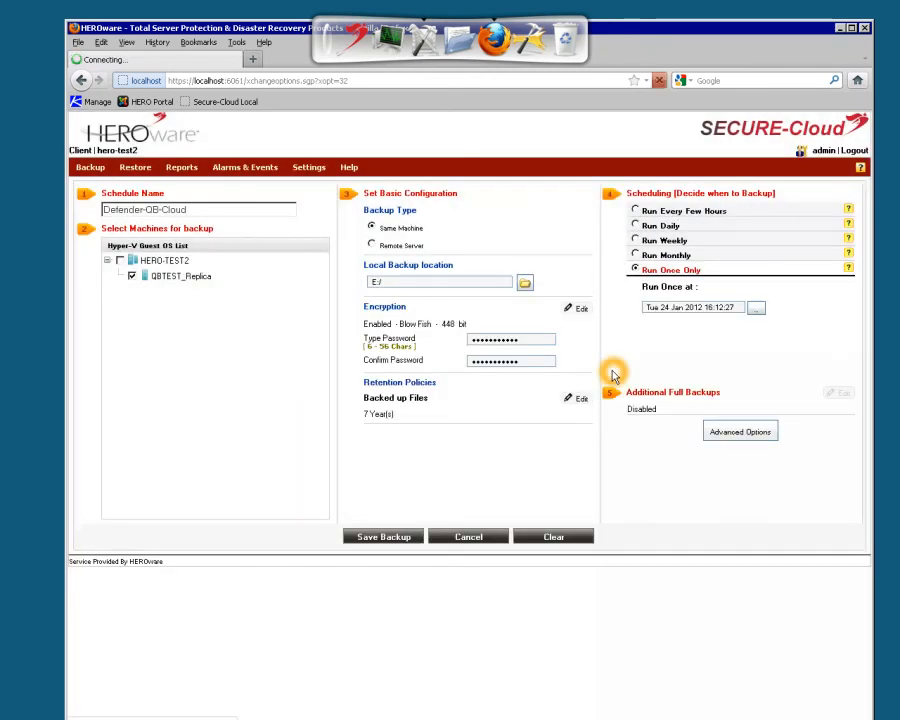
Dismiss the Backup Progress popup over the saved Defender summary and go to the Backup menu
click(380, 536)
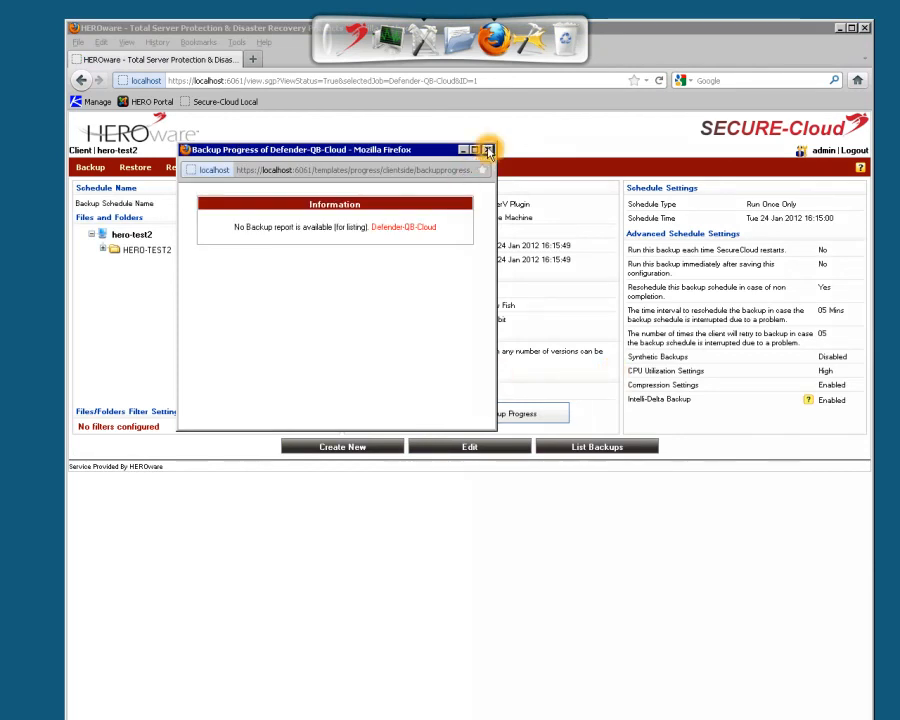
click(486, 148)
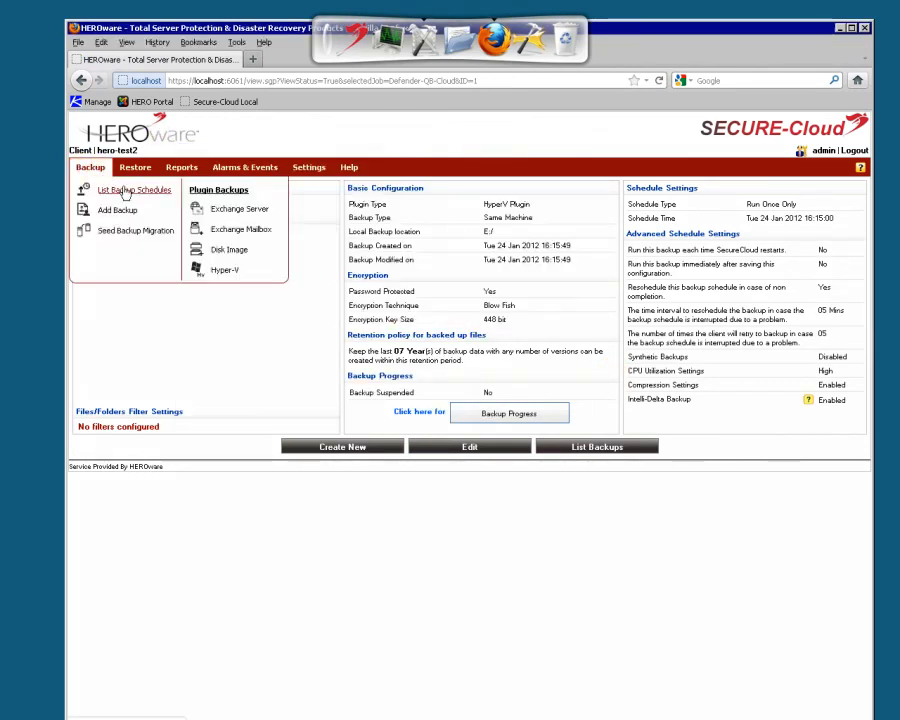
click(132, 190)
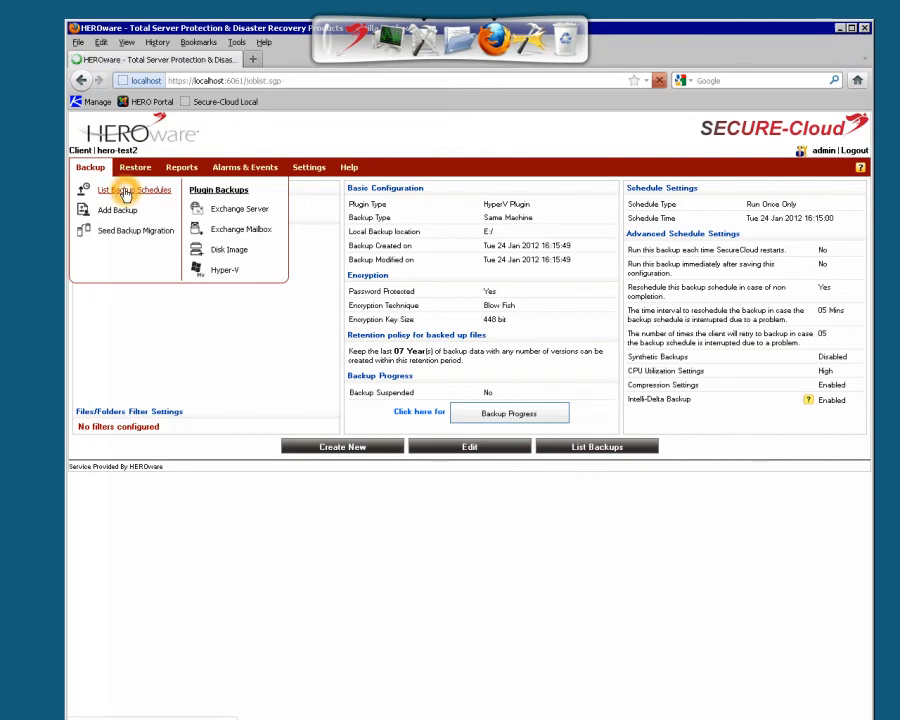
List the backup schedules showing Defender's backup in progress, viewing then closing its live progress
click(136, 190)
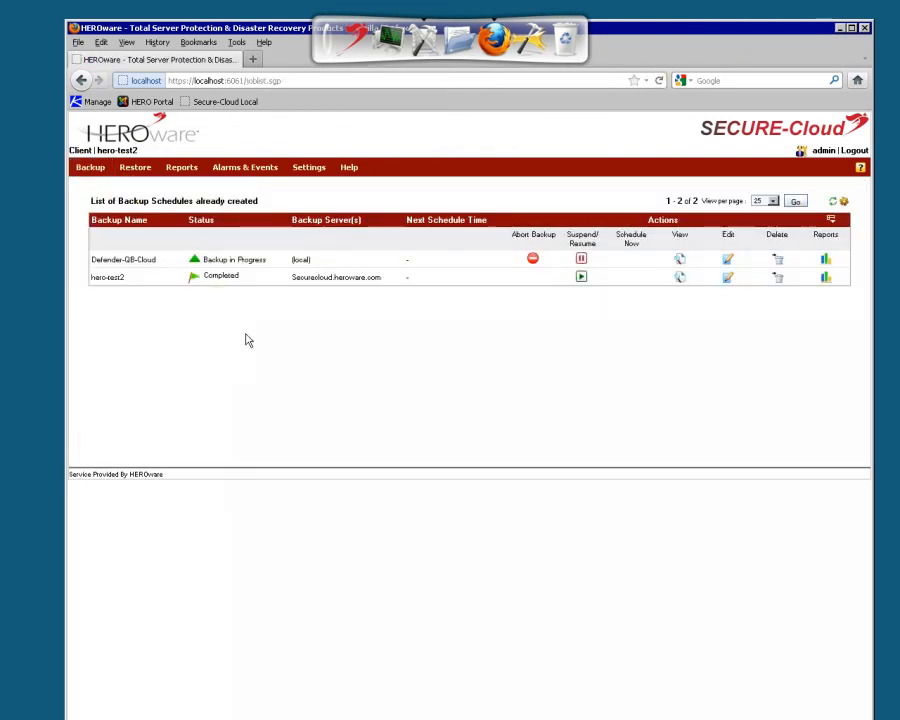
mouse_move(260, 326)
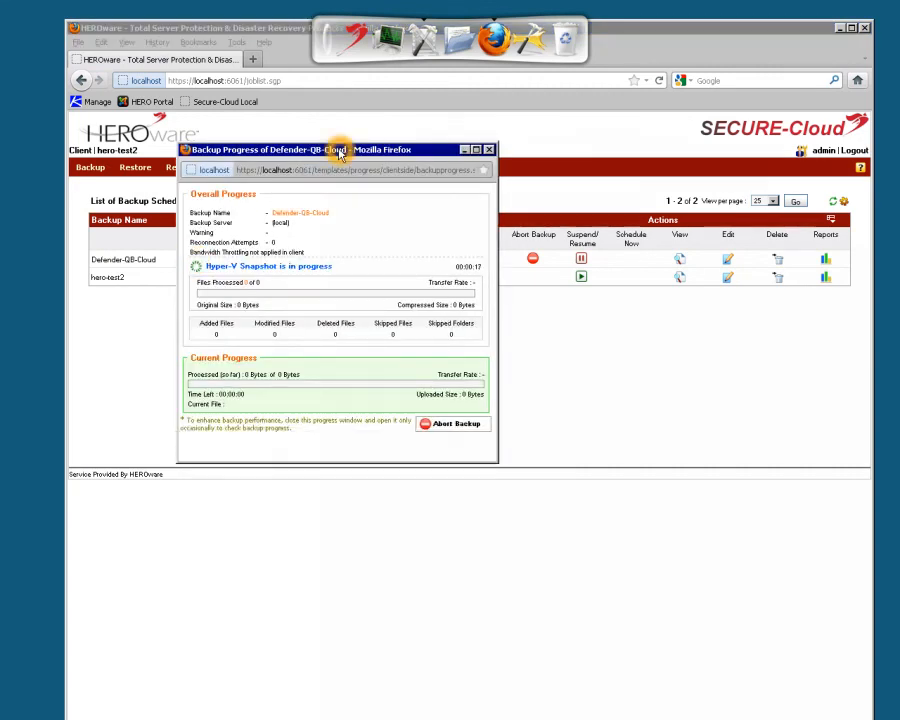
mouse_move(230, 230)
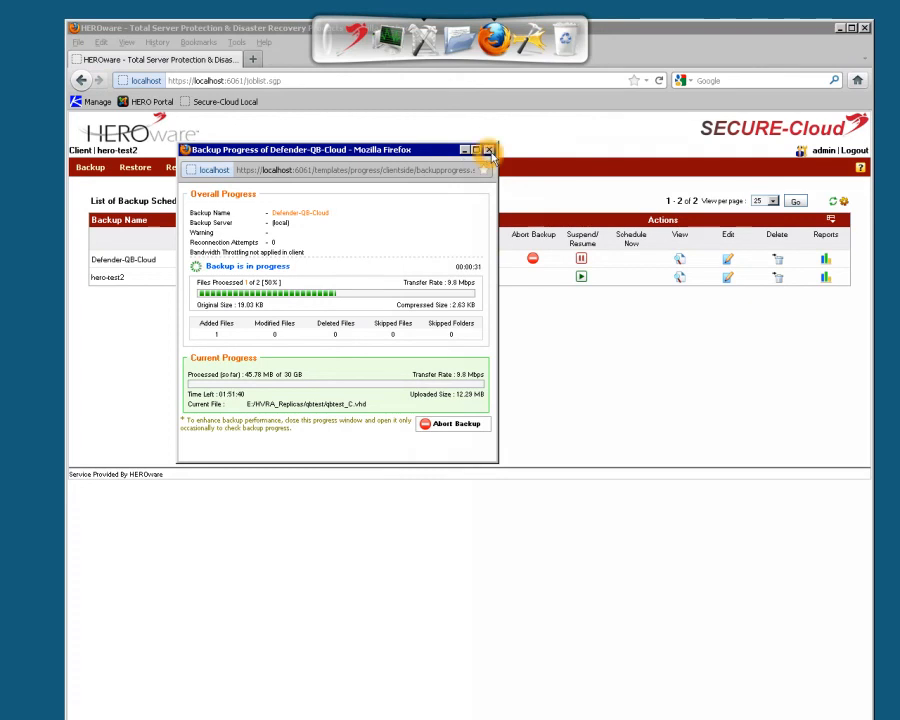
click(488, 152)
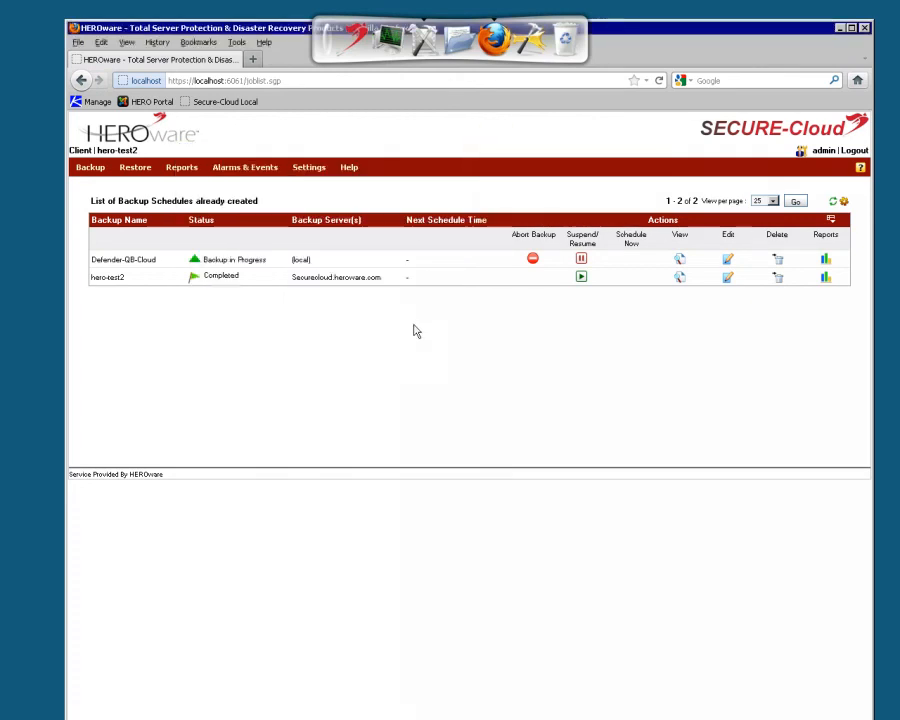